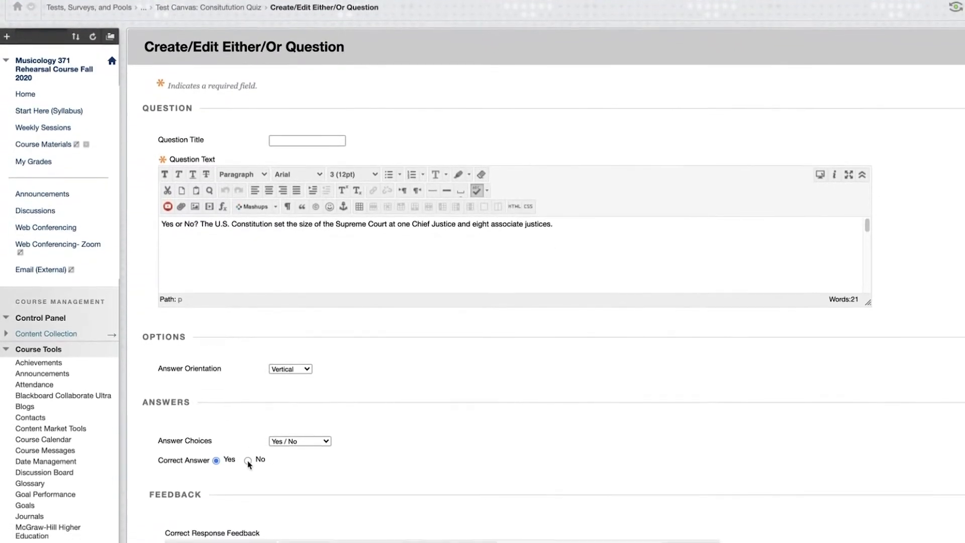
Mark No as the correct answer to the Supreme Court question and submit it.
click(247, 462)
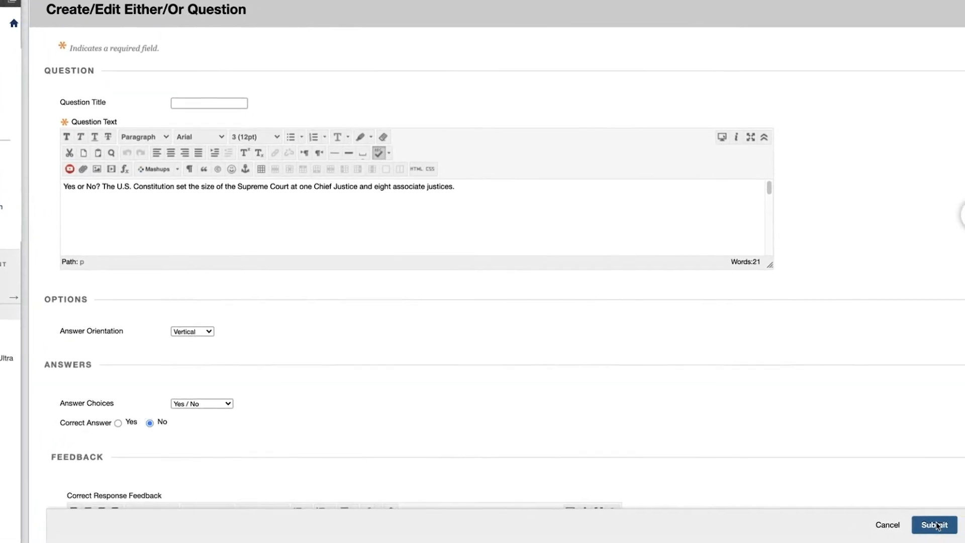
click(931, 524)
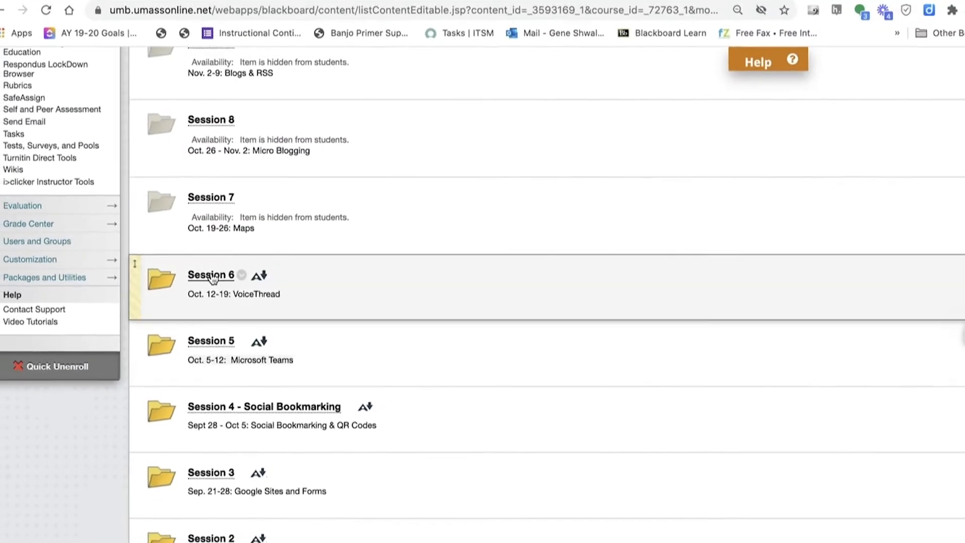
In Session 6, add an Assessments > Test and choose the existing Constitution Quiz.
click(211, 275)
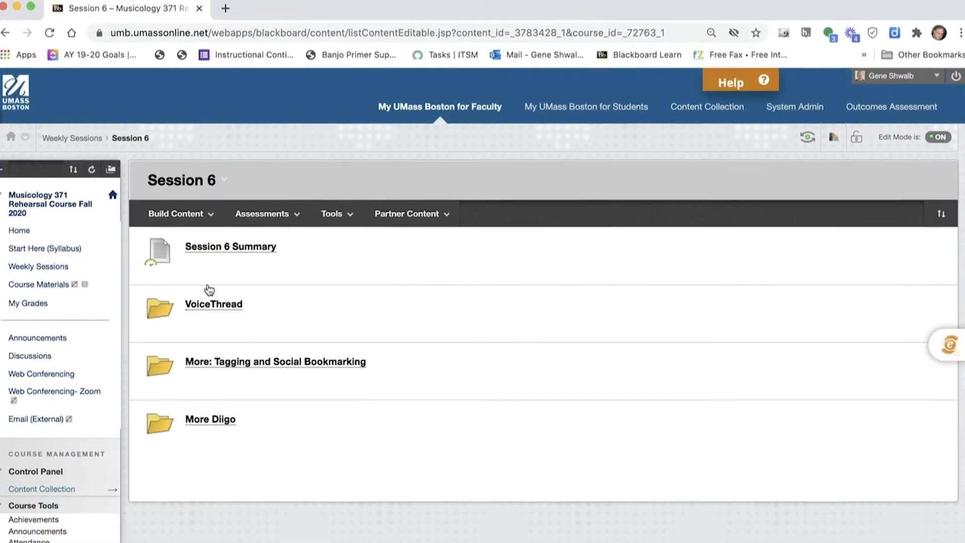
click(262, 214)
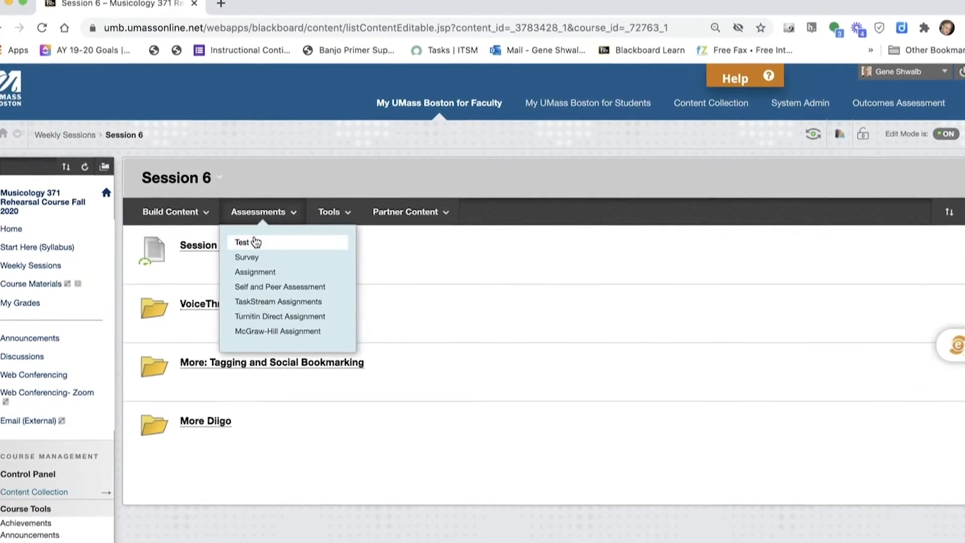
click(241, 241)
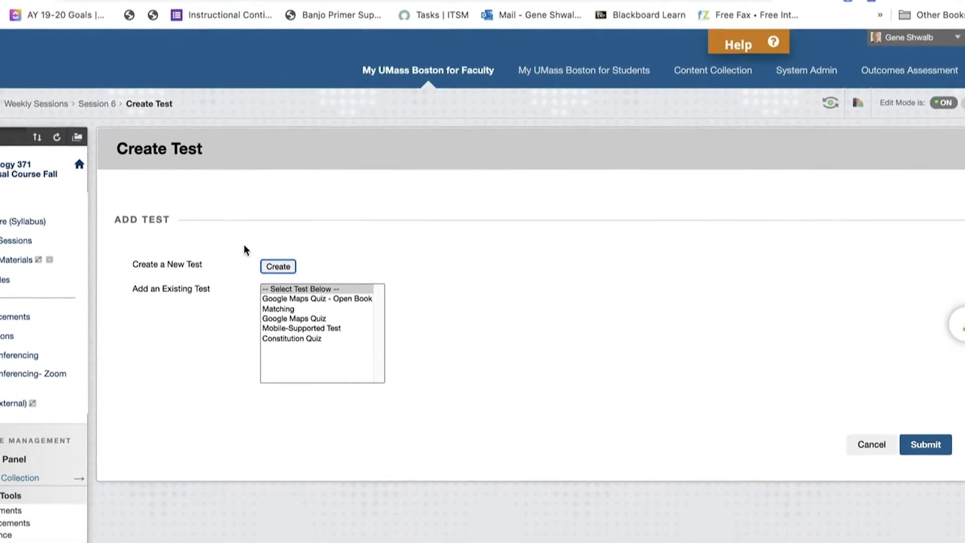
click(301, 327)
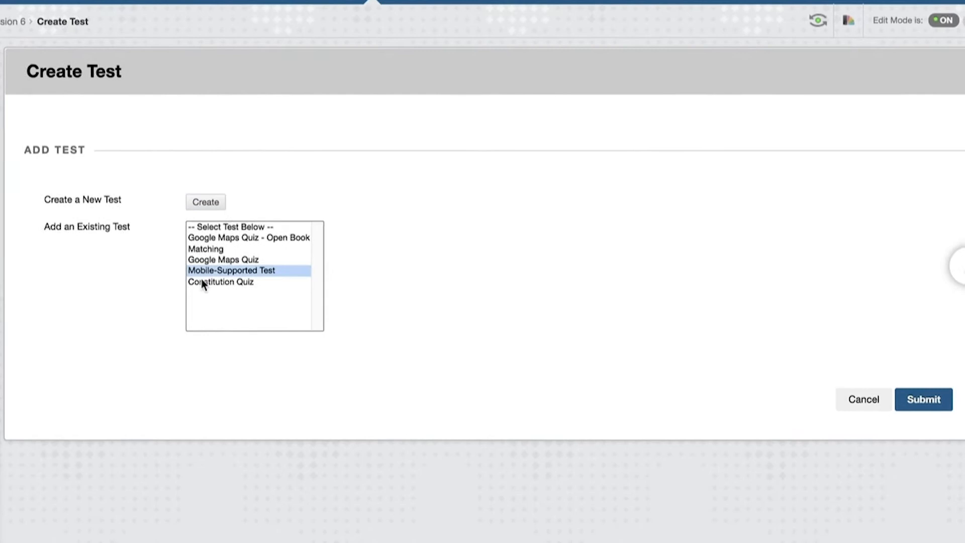
click(221, 281)
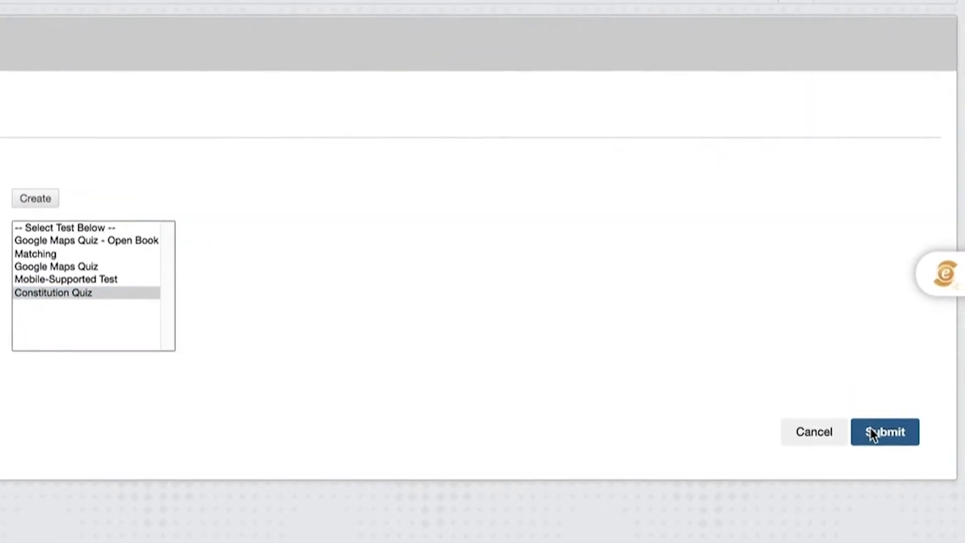
Submit the quiz into the session and set Make available to students to Yes.
click(884, 432)
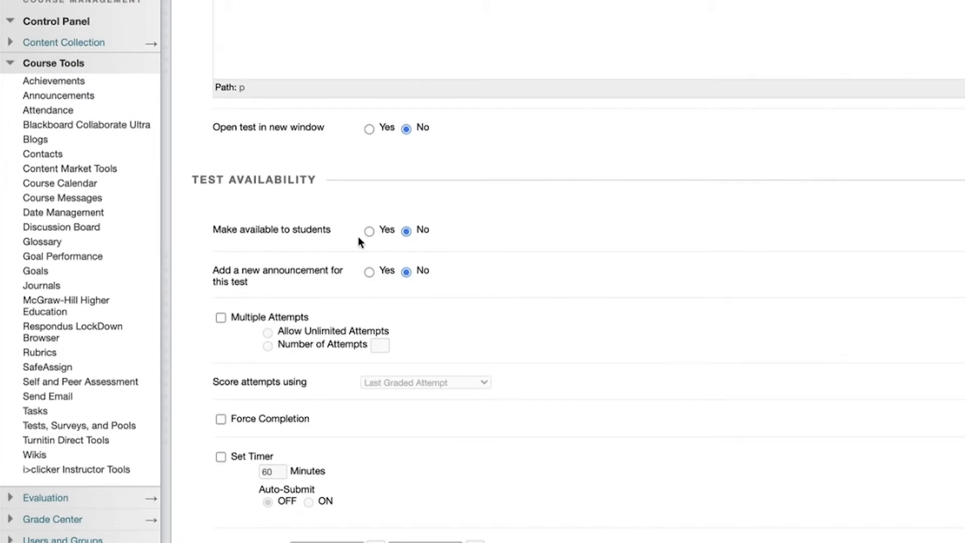
mouse_move(364, 238)
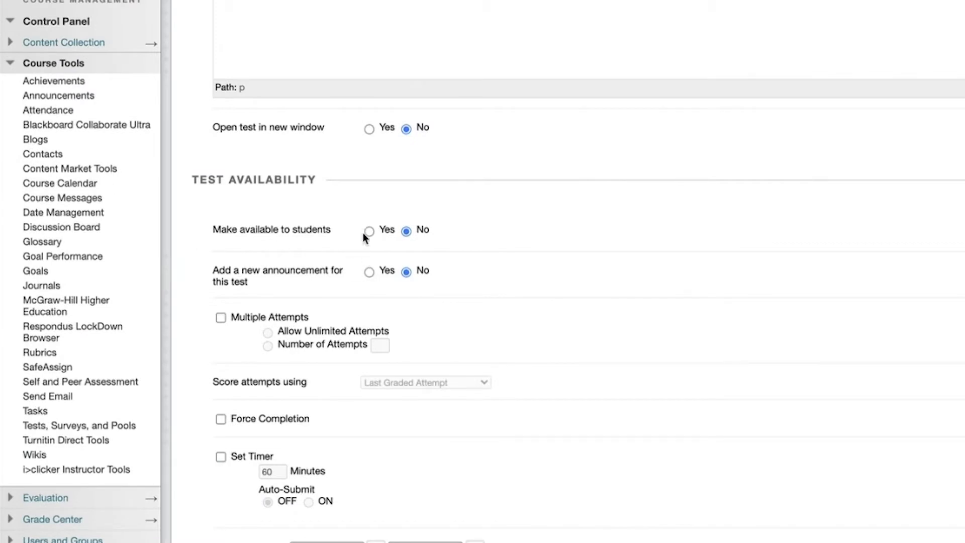
click(368, 230)
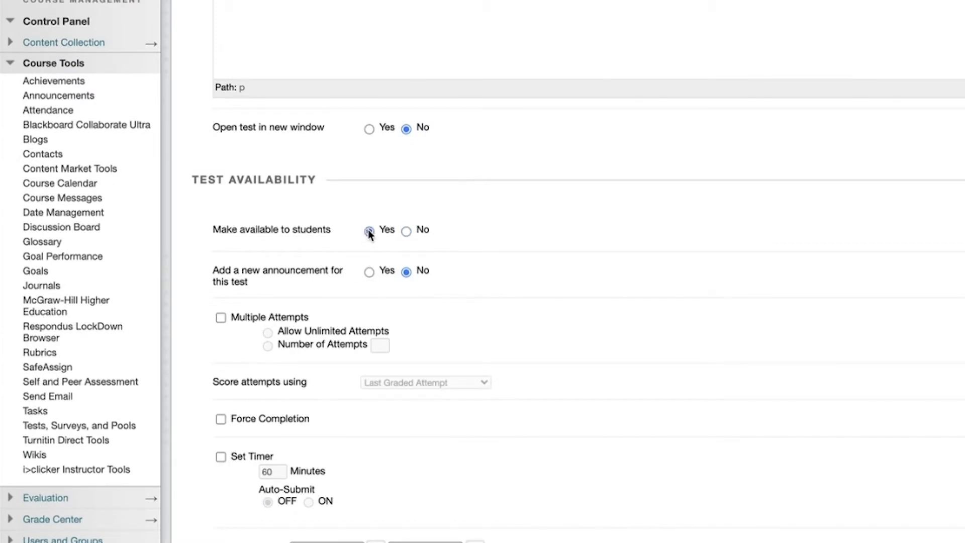
click(368, 230)
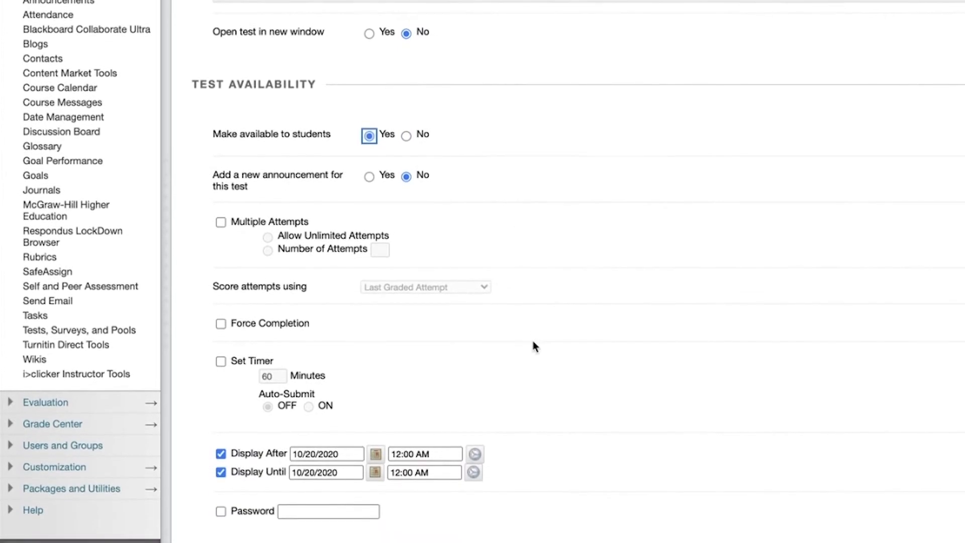
scroll(down, 3)
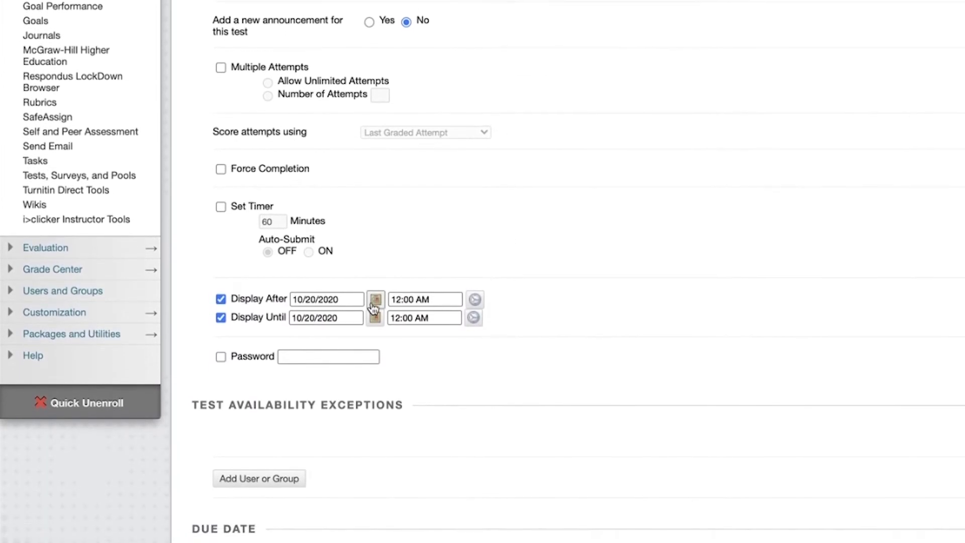
Set the Display After date to November 2, 2020 with a start time.
click(375, 299)
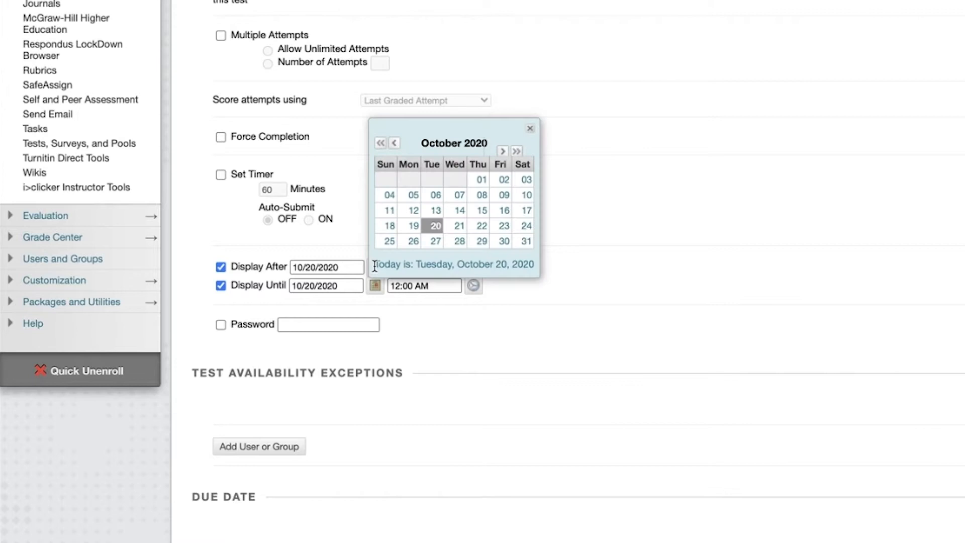
mouse_move(501, 152)
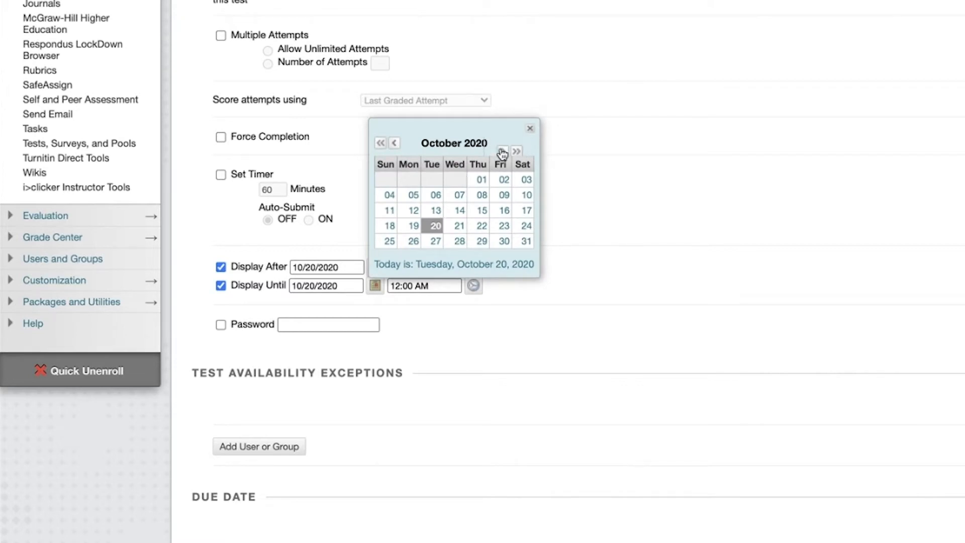
click(502, 151)
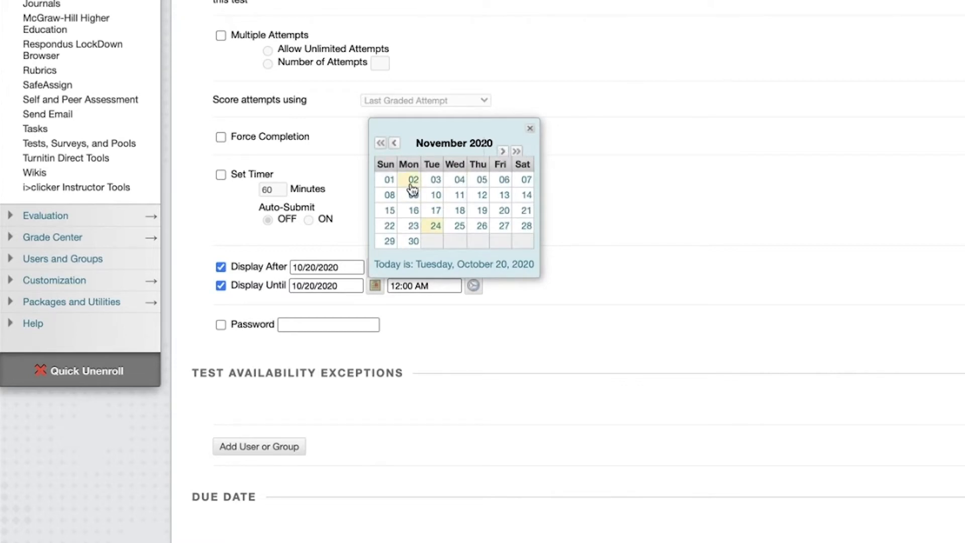
click(413, 179)
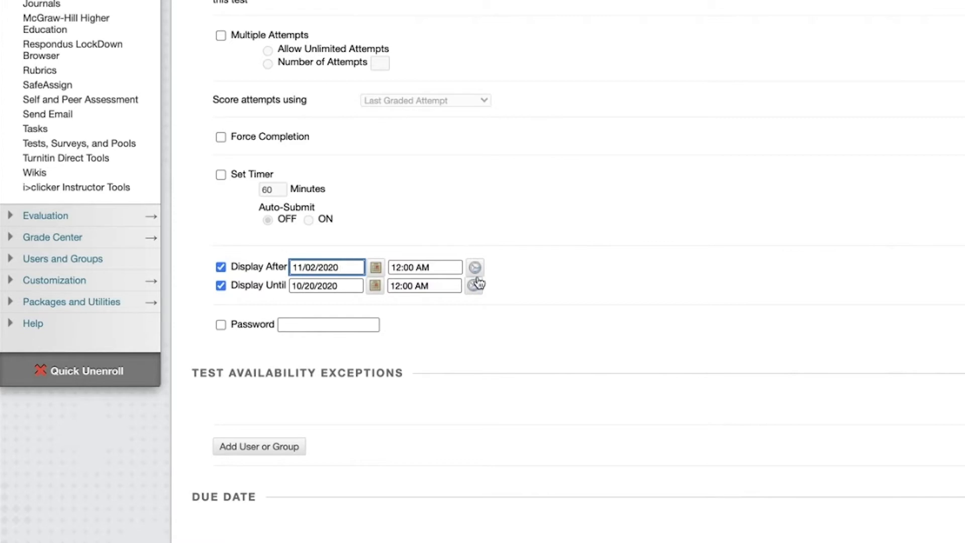
click(474, 282)
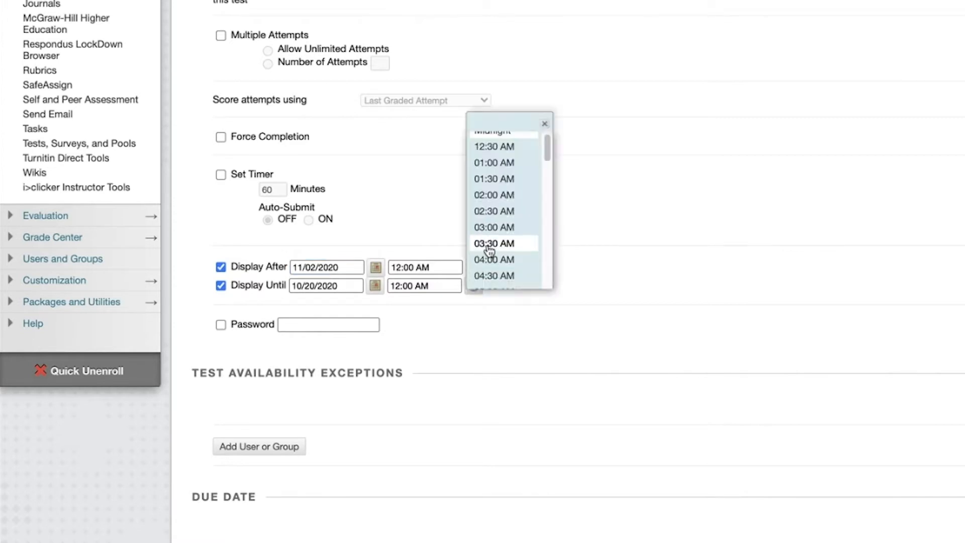
scroll(down, 3)
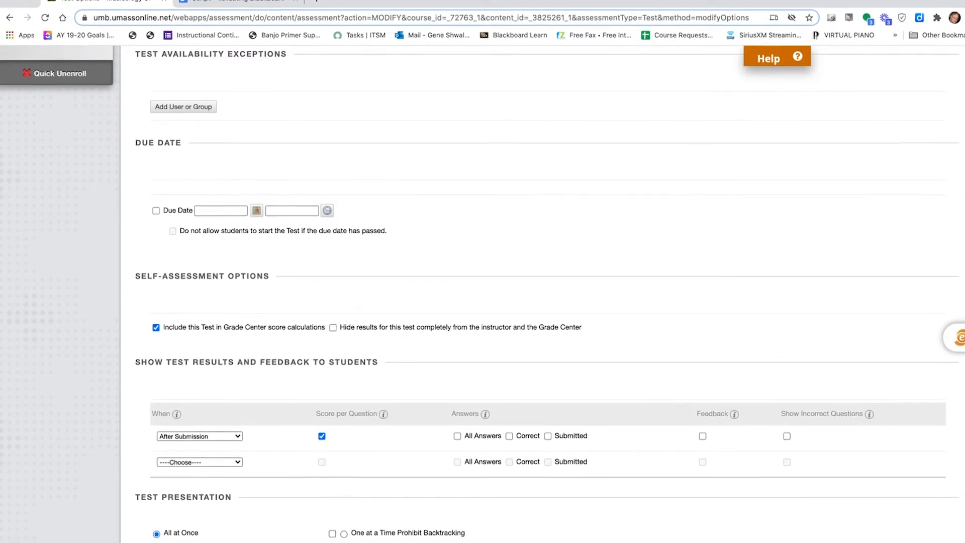
scroll(up, 3)
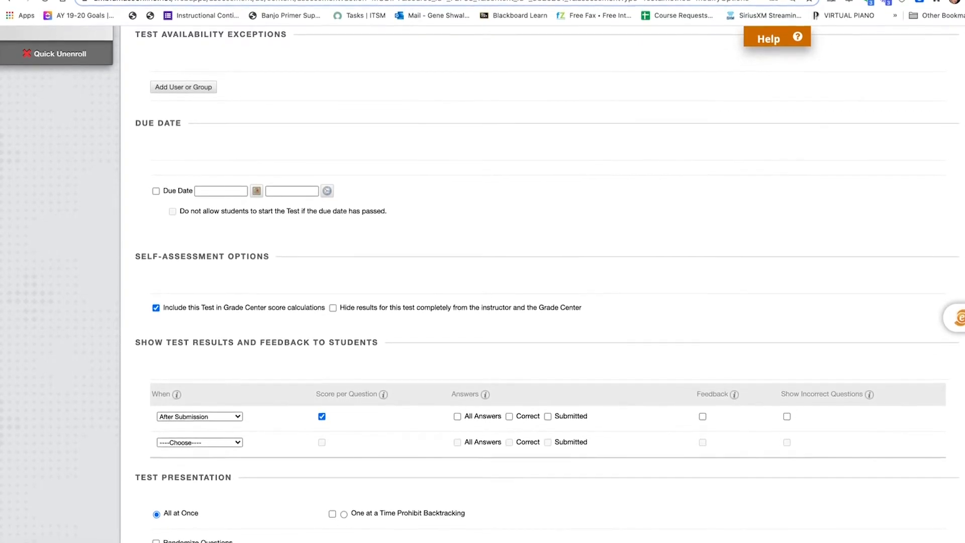
scroll(up, 3)
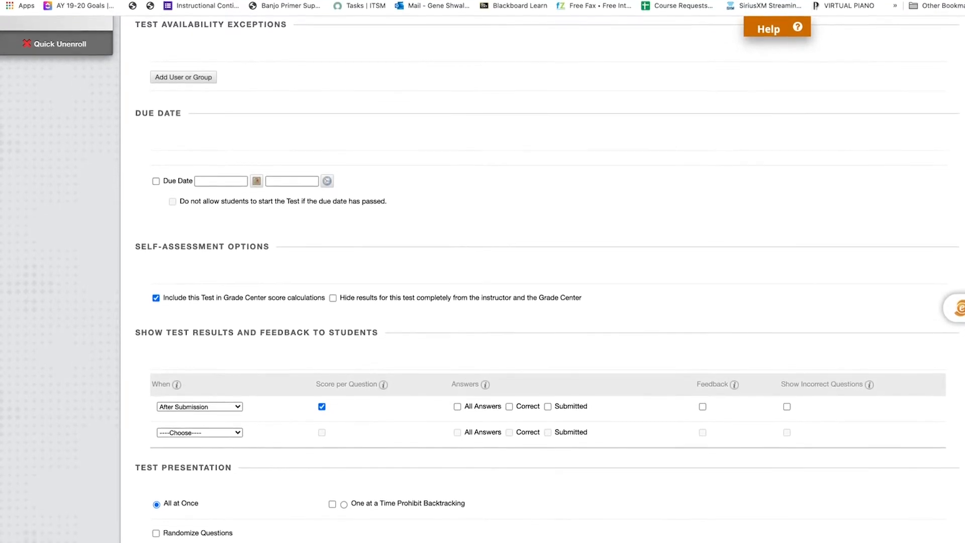
scroll(up, 3)
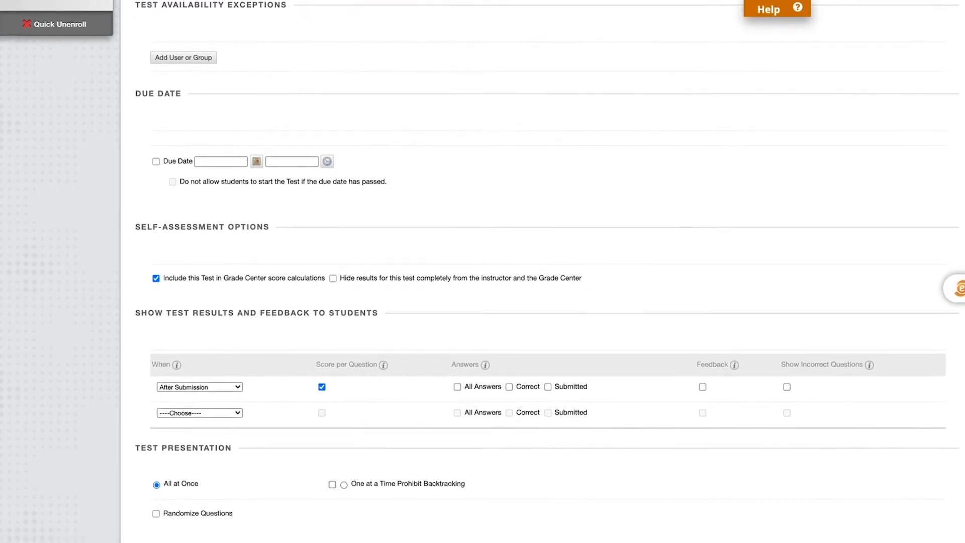
scroll(up, 3)
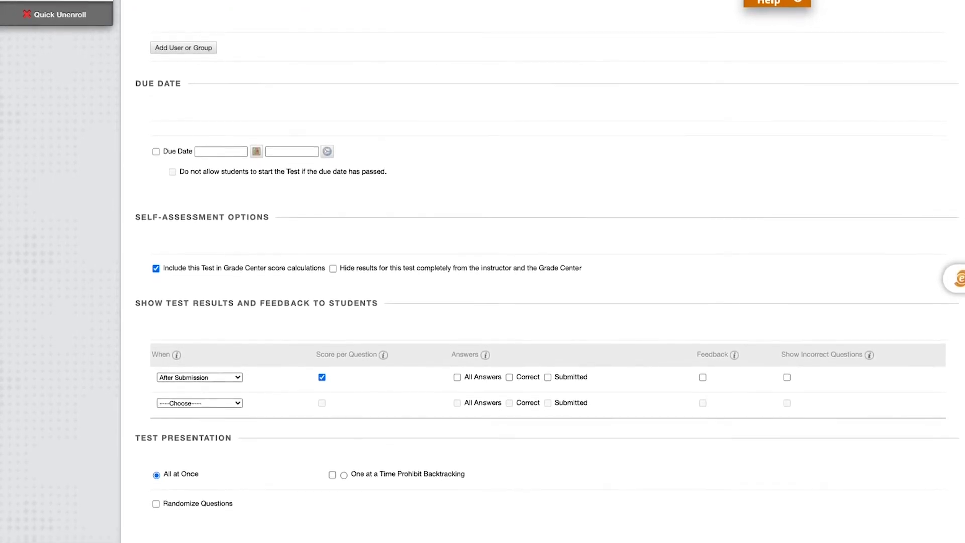
scroll(up, 3)
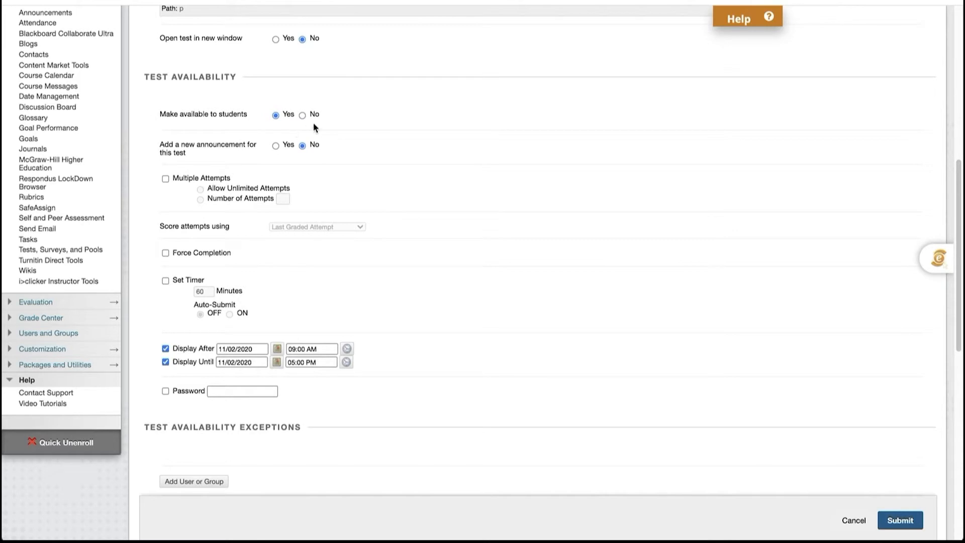
mouse_move(224, 371)
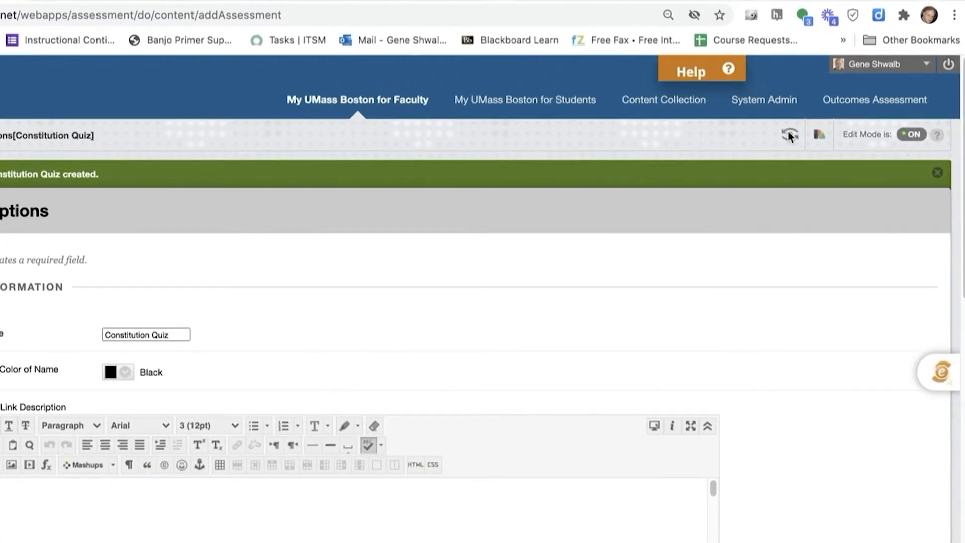
Enter Student Preview and view Session 6, where no quiz link appears yet.
click(789, 135)
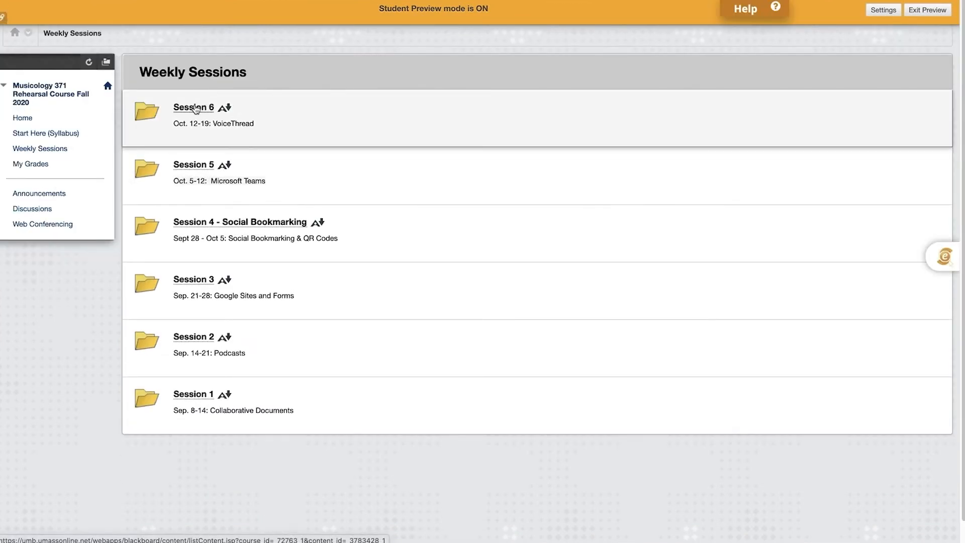
click(193, 107)
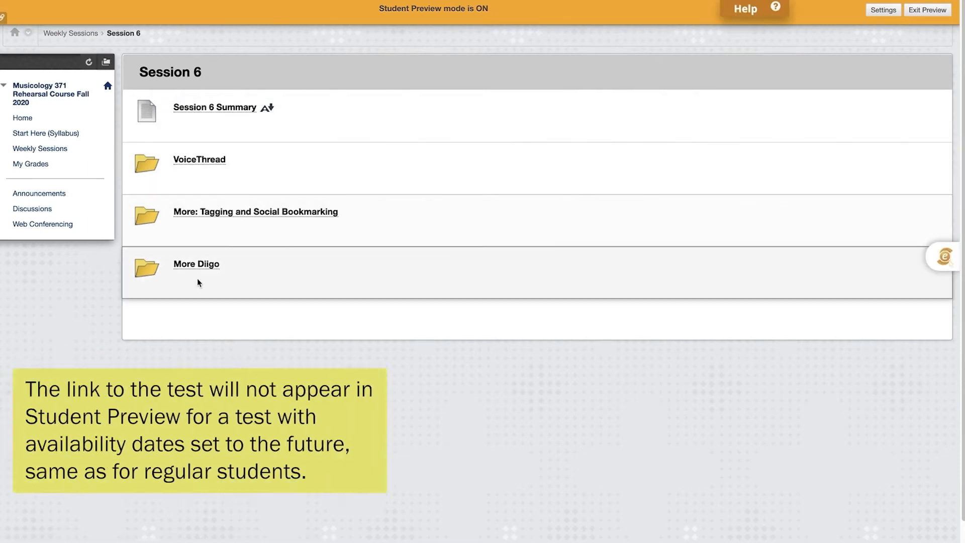
mouse_move(285, 316)
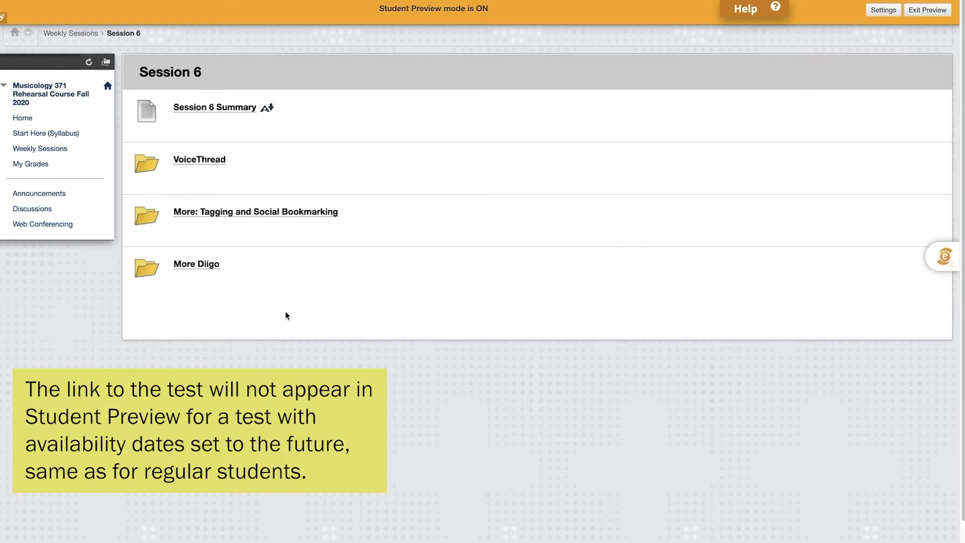
mouse_move(252, 314)
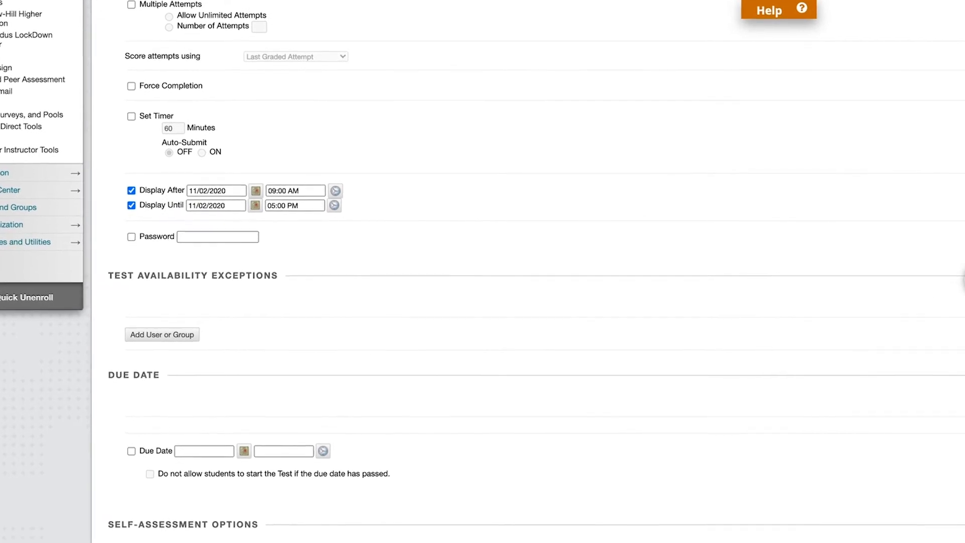
scroll(down, 3)
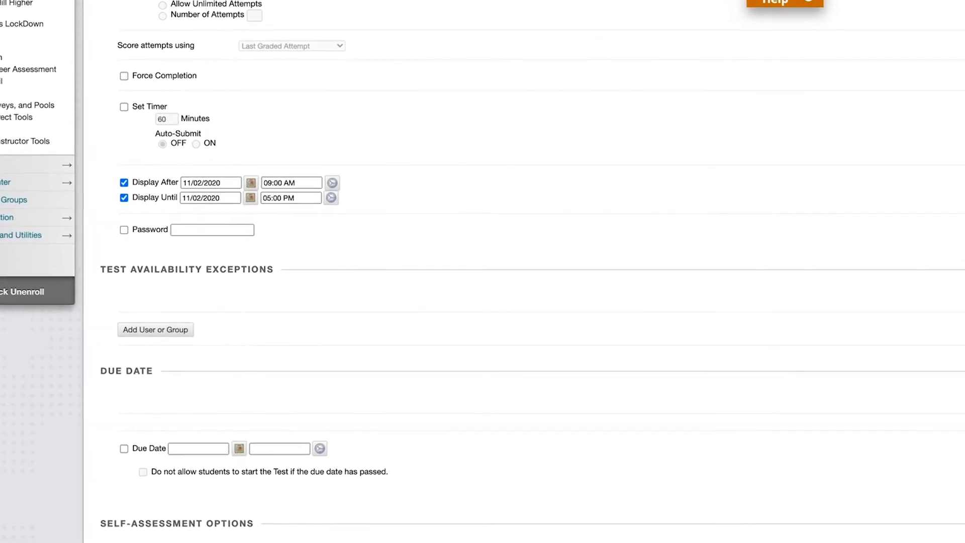
scroll(up, 3)
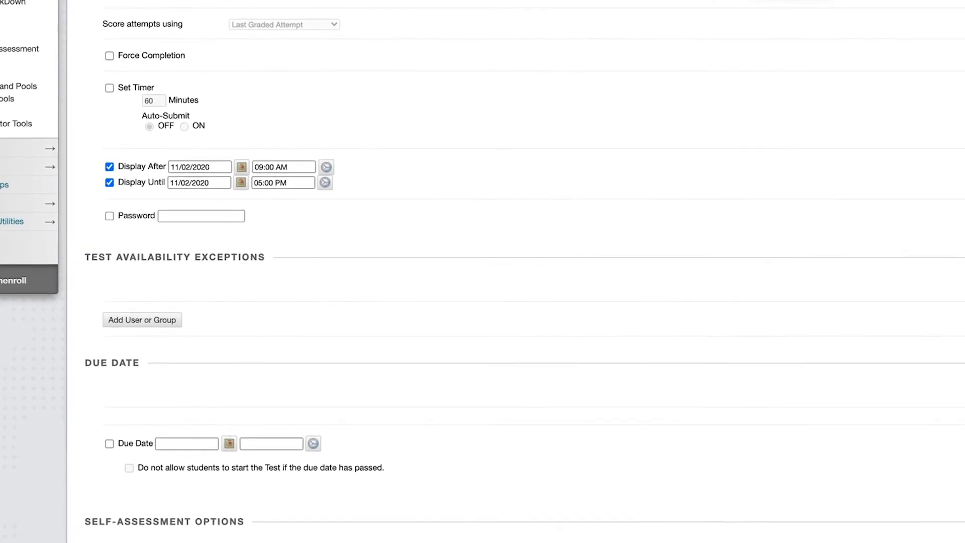
scroll(up, 3)
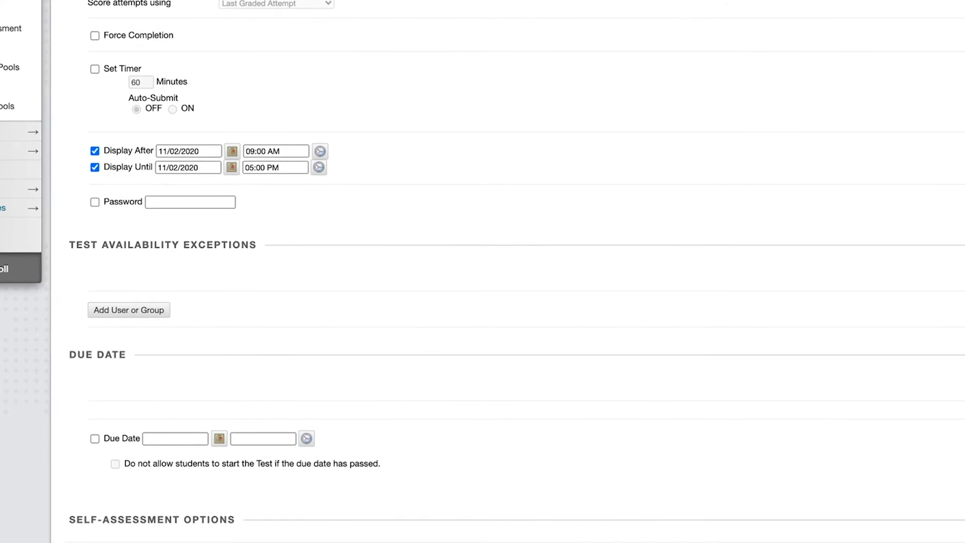
scroll(up, 3)
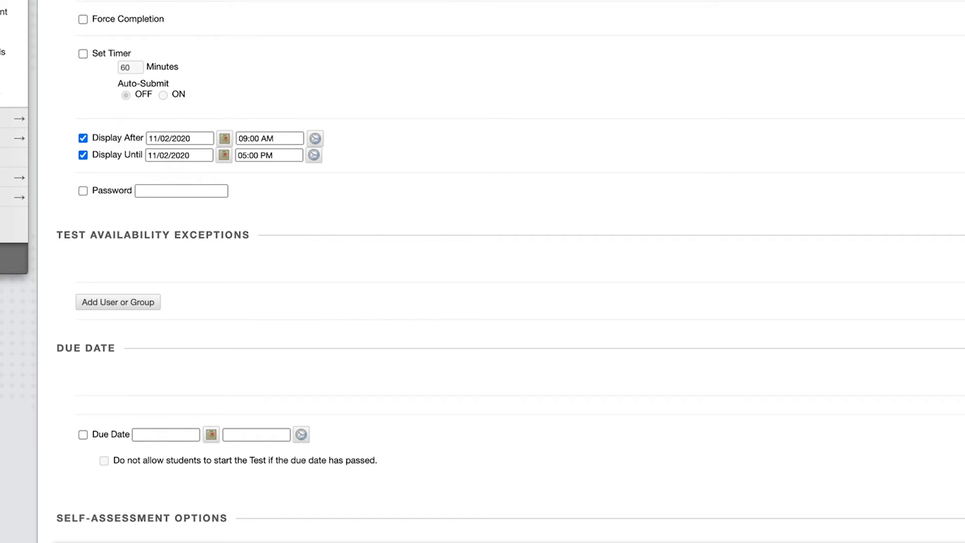
scroll(up, 3)
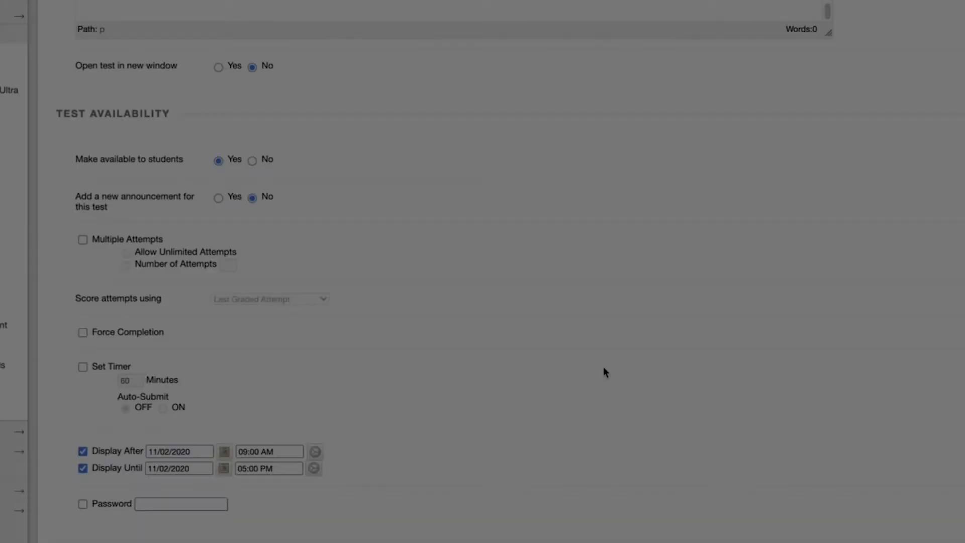
scroll(down, 3)
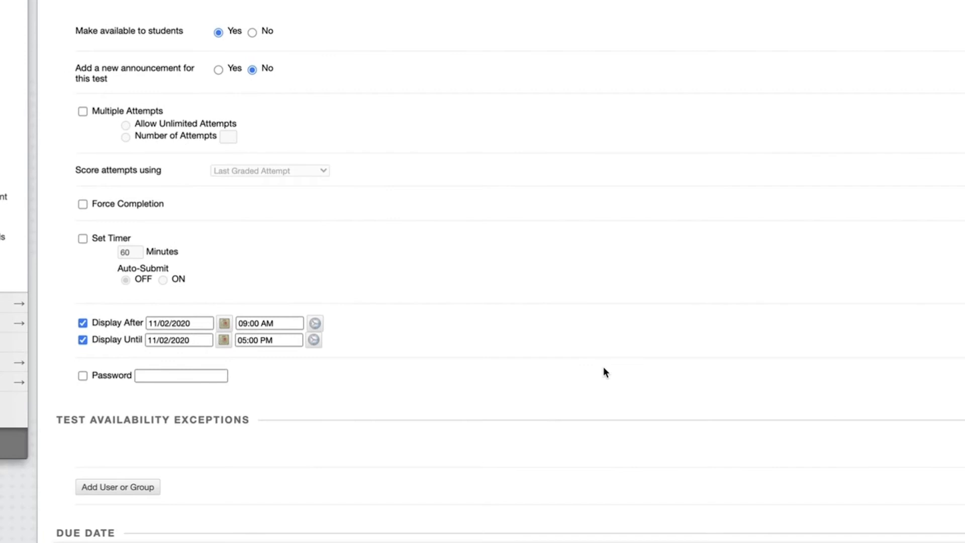
scroll(down, 3)
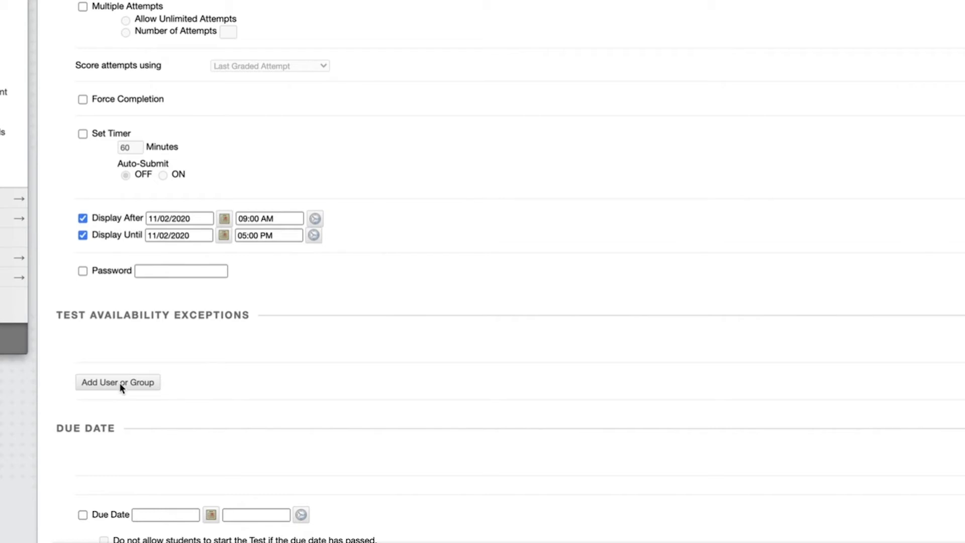
Add PreviewUser as a test availability exception and submit.
click(117, 382)
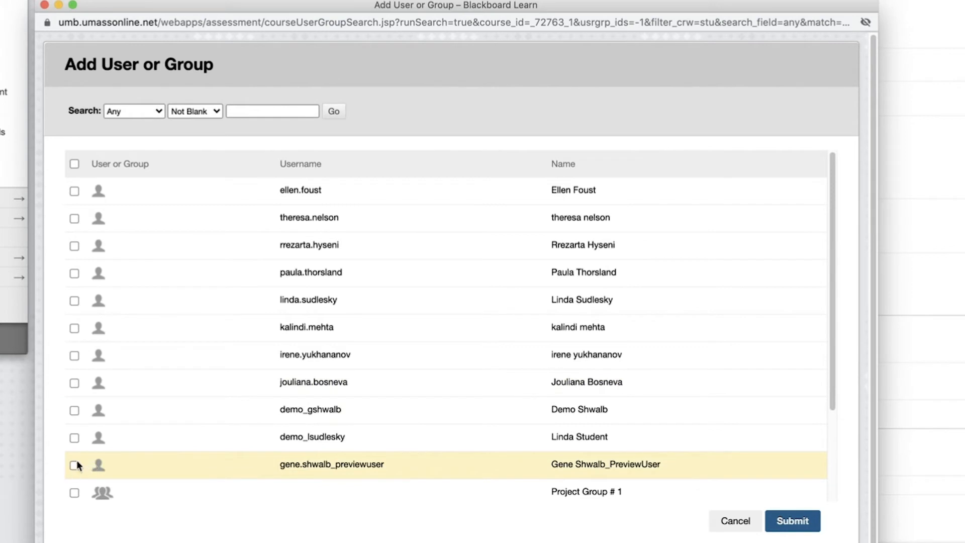
click(74, 463)
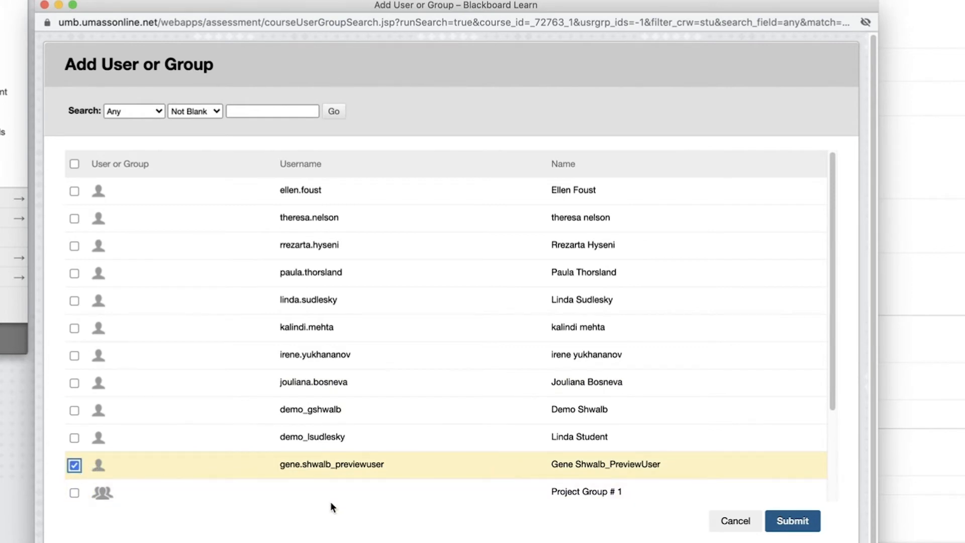
click(793, 520)
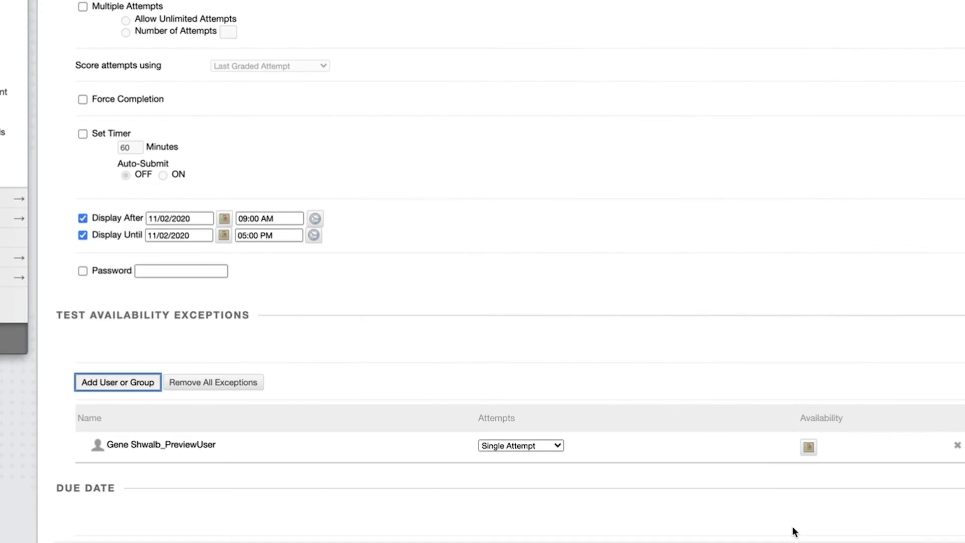
mouse_move(416, 475)
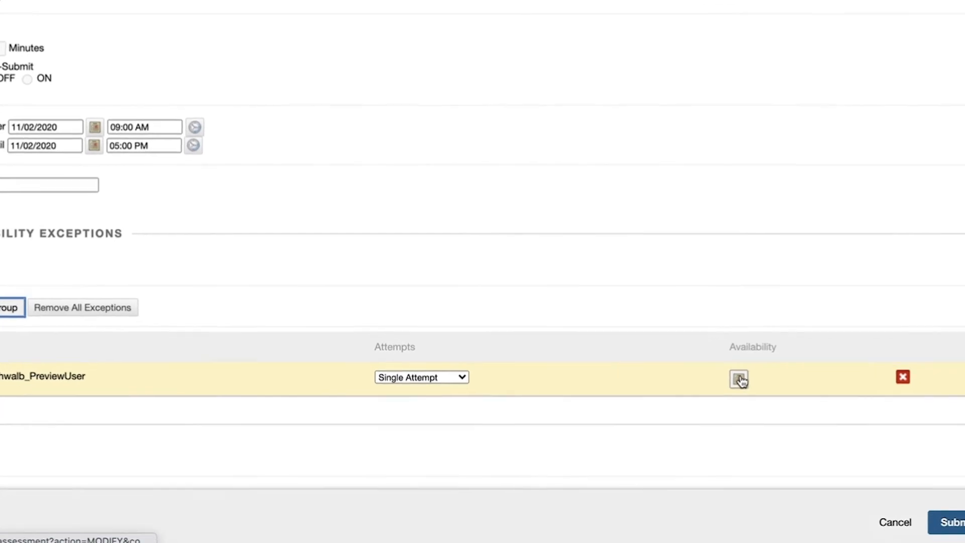
Give the preview user's exception its own availability start date from the calendar.
click(738, 378)
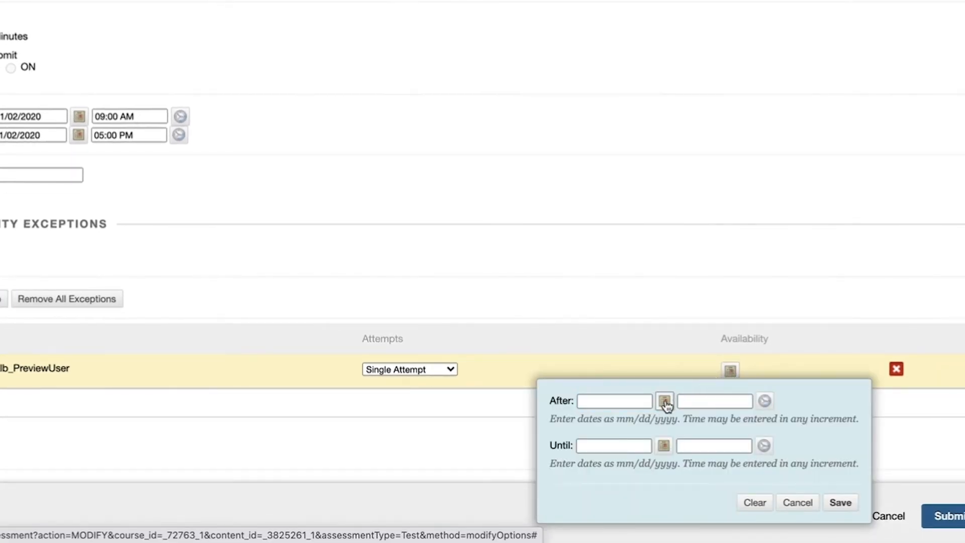
click(663, 400)
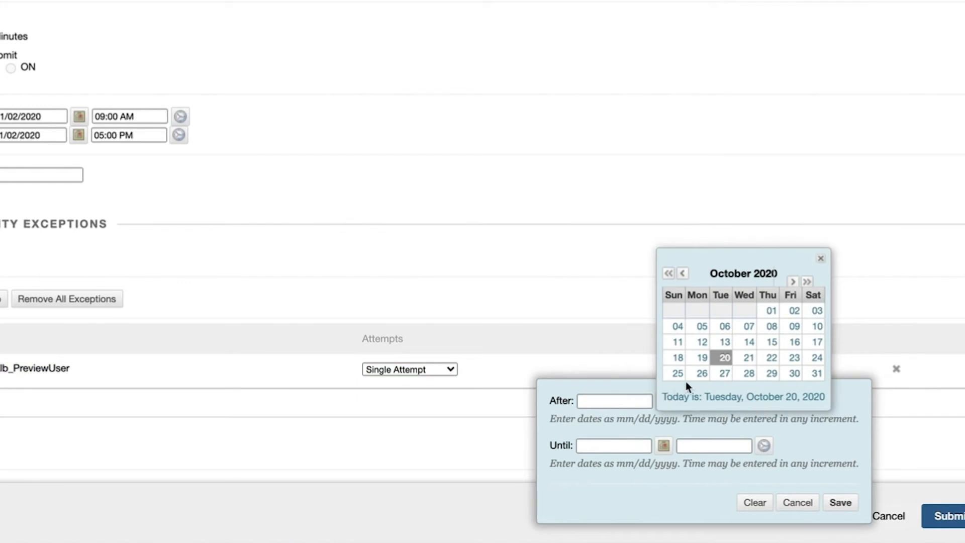
click(724, 357)
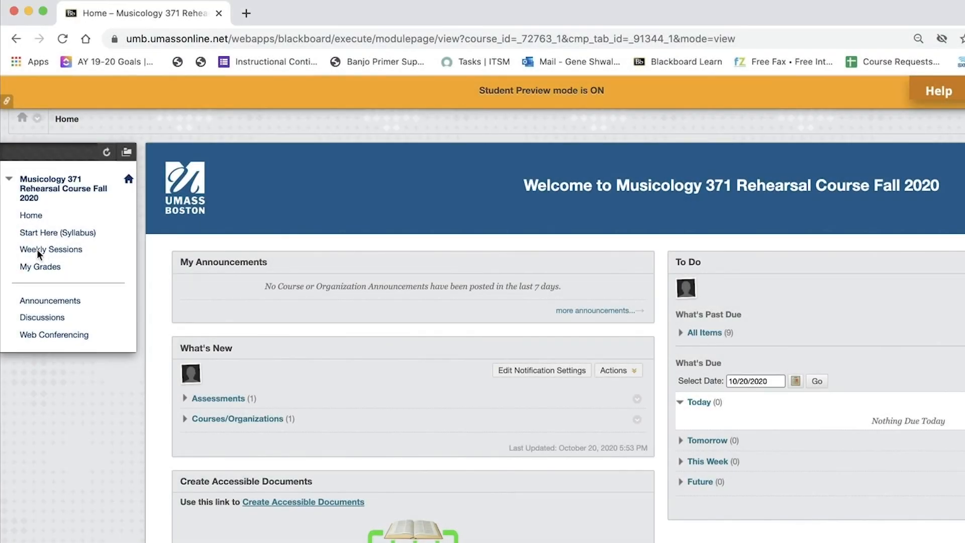
As preview student, go to Weekly Sessions > Session 6 and open the Constitution Quiz.
click(51, 249)
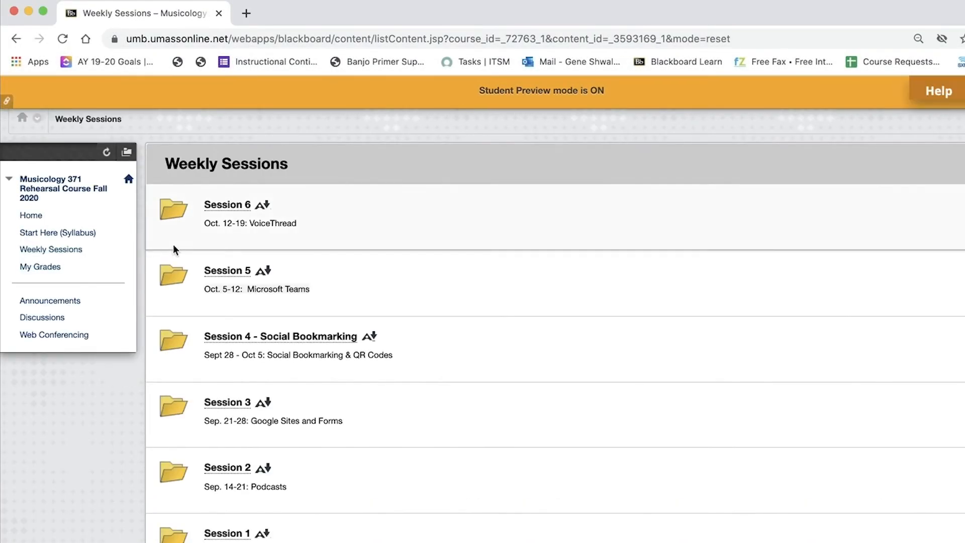
click(227, 204)
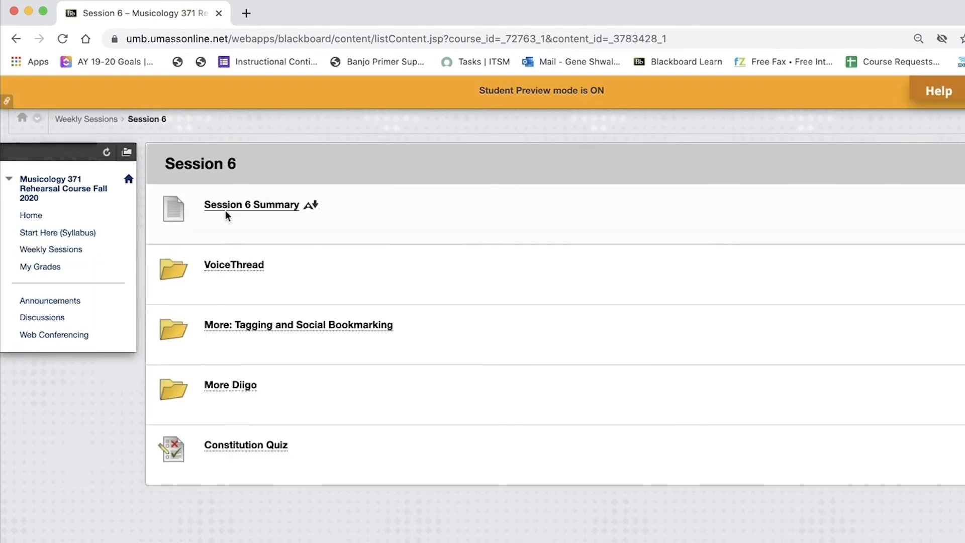
click(245, 444)
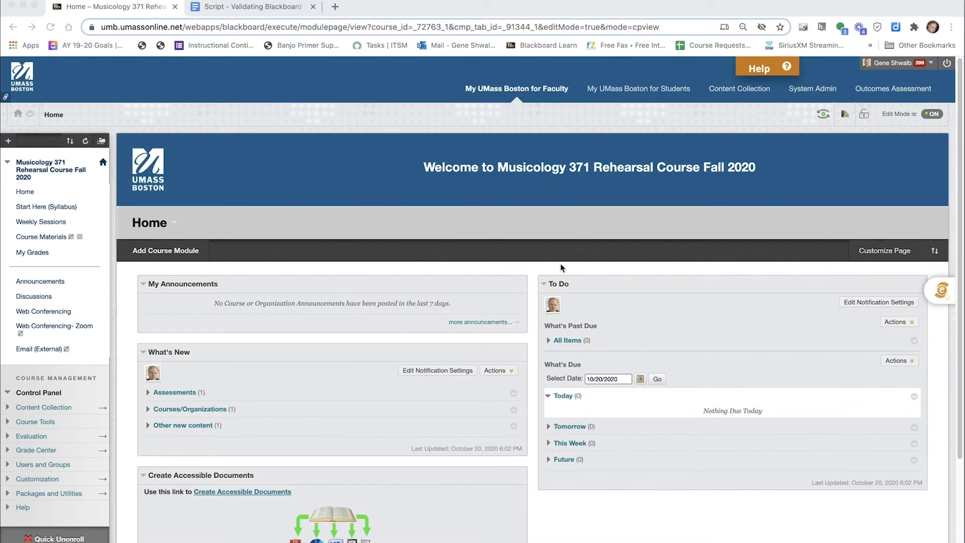
mouse_move(823, 117)
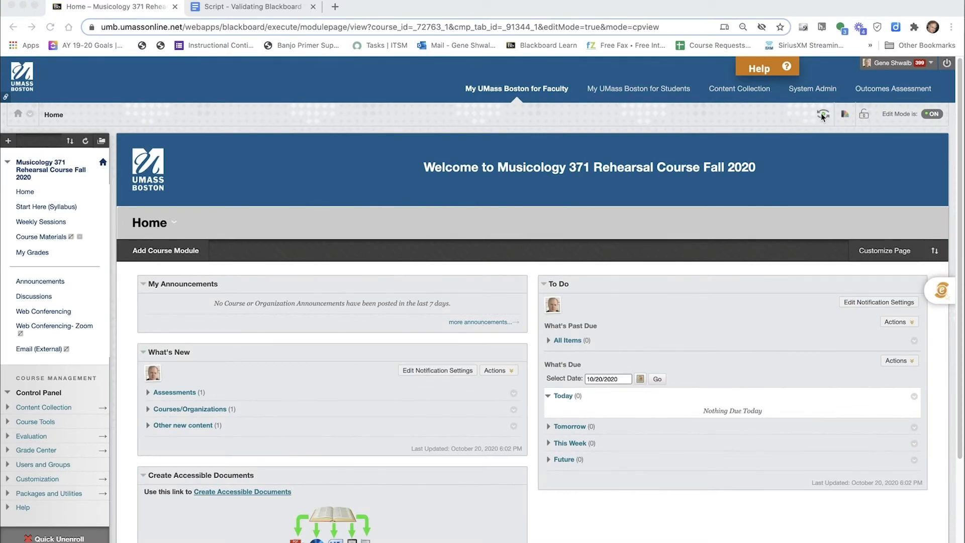
Briefly enter Student Preview, exit it, and return to Session 6 as instructor.
click(844, 116)
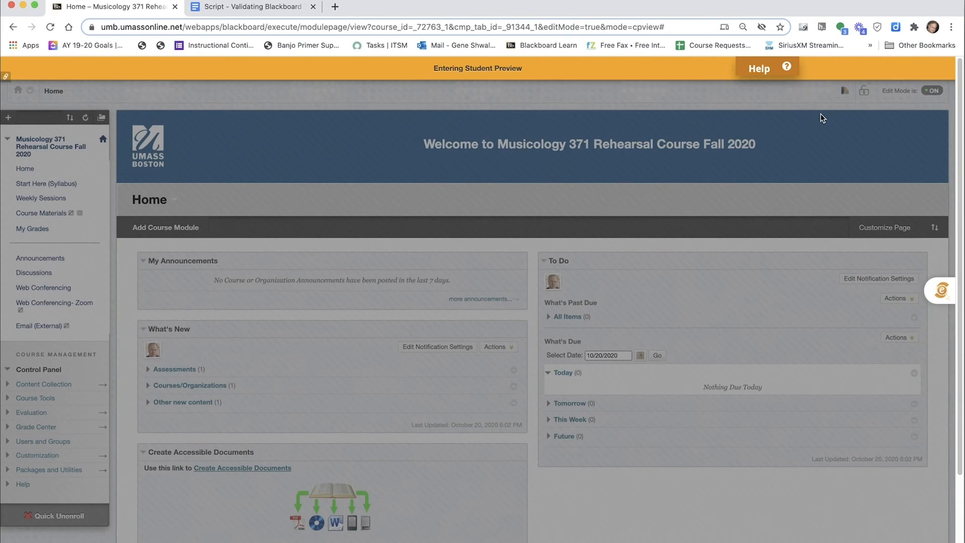
click(767, 68)
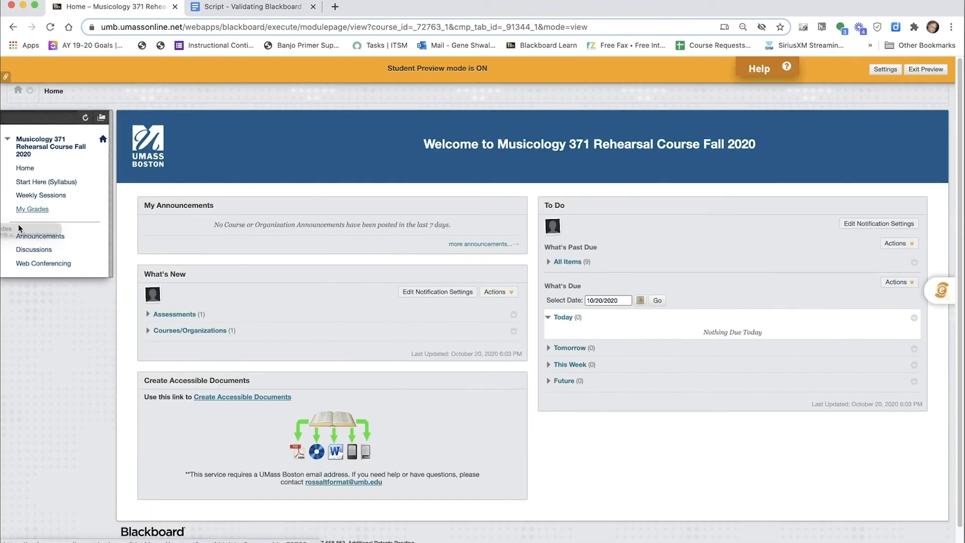
click(32, 209)
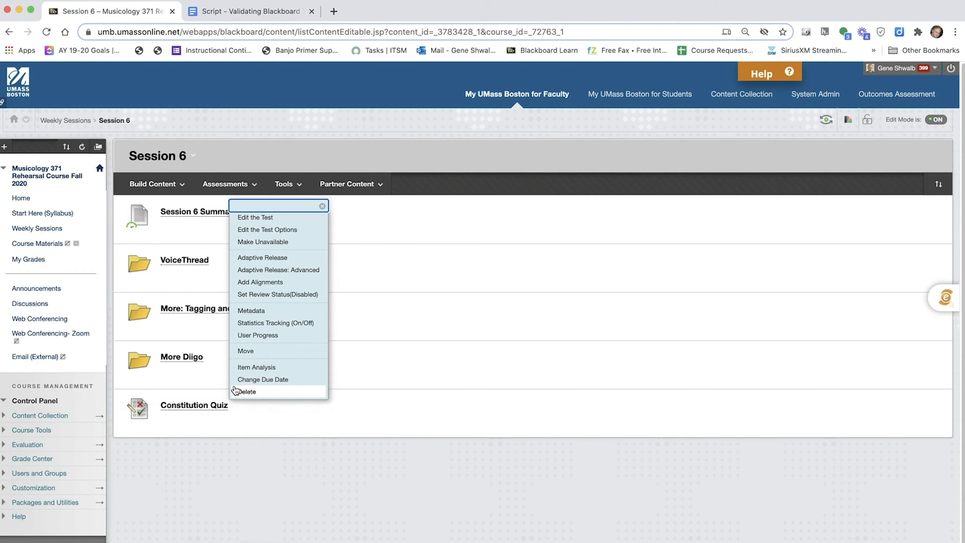
mouse_move(260, 232)
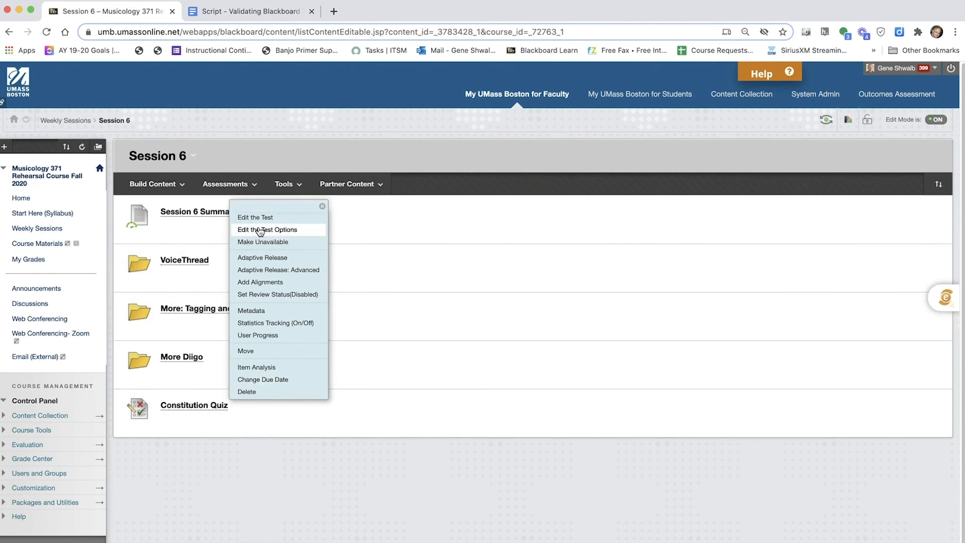
Choose Edit the Test Options for the Constitution Quiz.
click(268, 230)
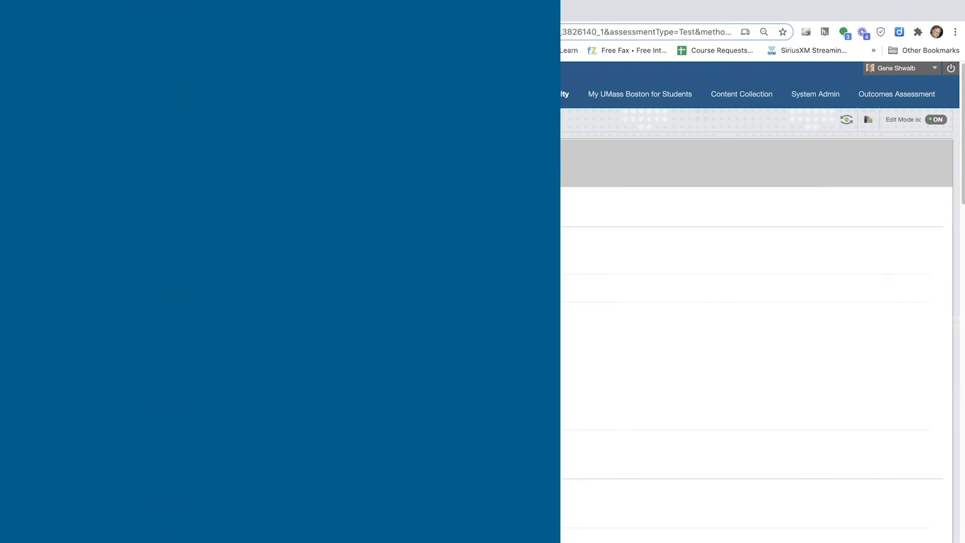